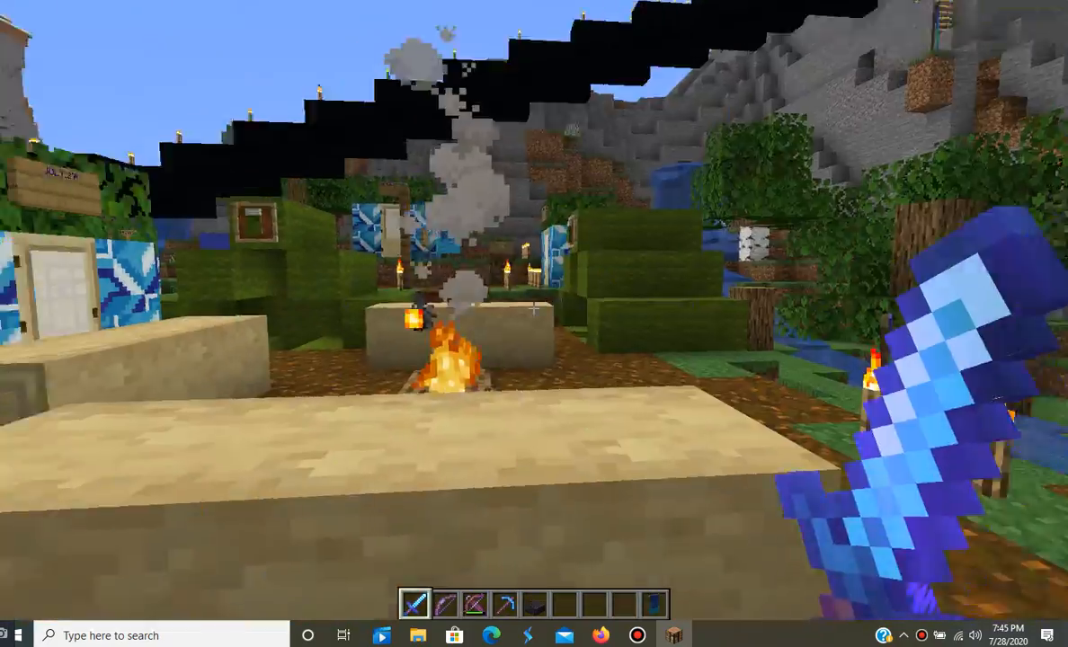
{"action": "mouse_move", "coordinate": [532, 309]}
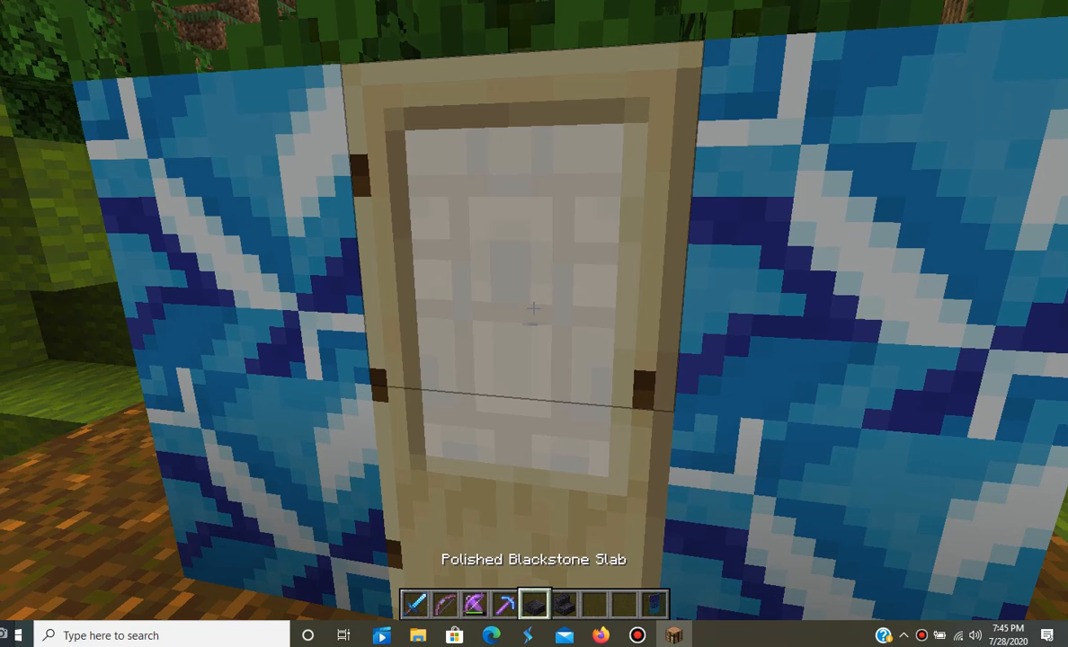
Stock the hotbar with polished blackstone slabs and stairs from the creative inventory
{"action": "key", "text": "e"}
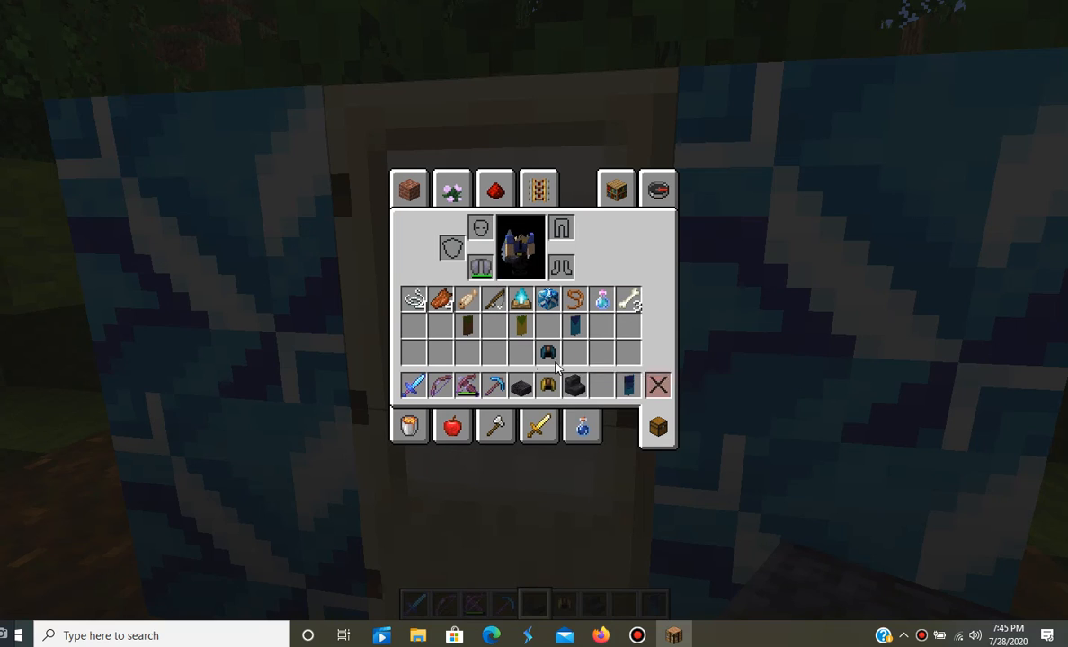
{"action": "key", "text": "Escape"}
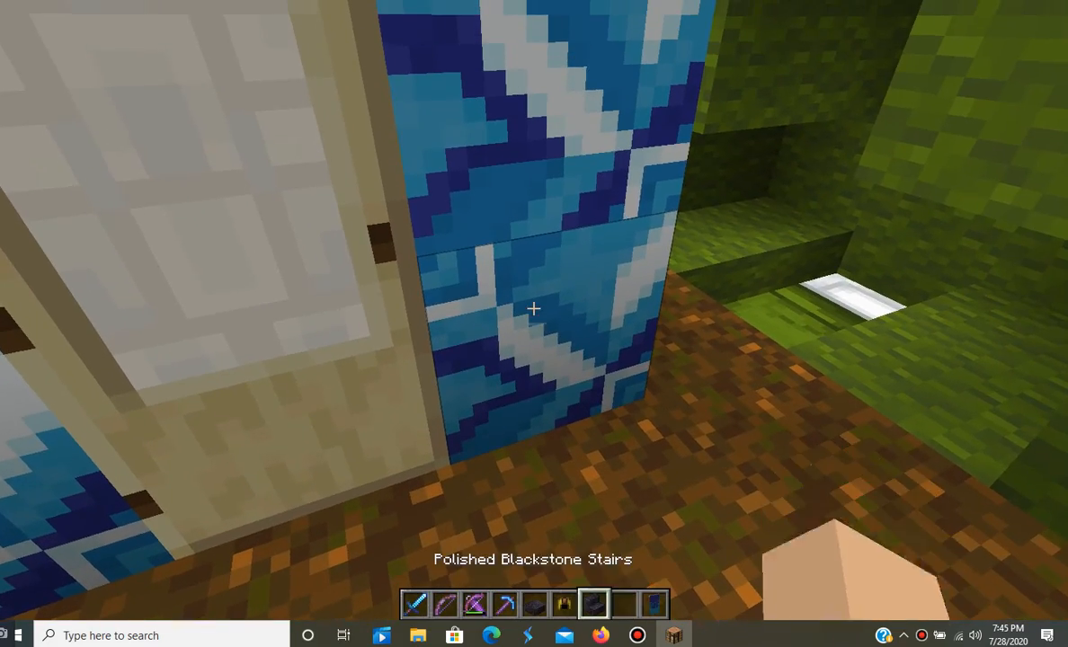
{"action": "mouse_move", "coordinate": [534, 323]}
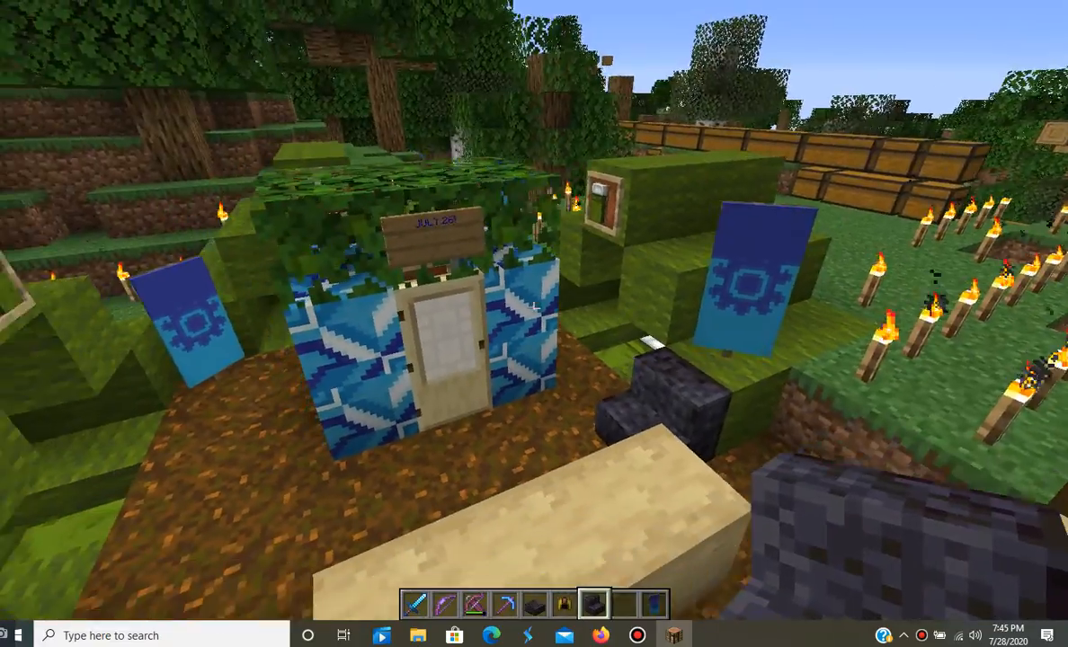
{"action": "mouse_move", "coordinate": [534, 324]}
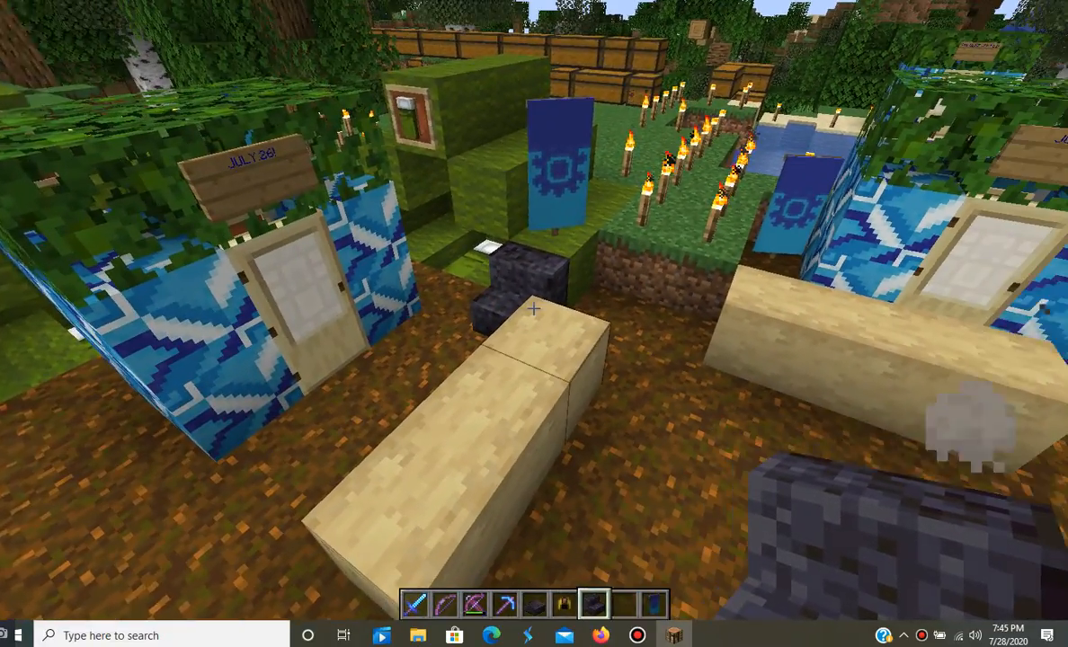
{"action": "mouse_move", "coordinate": [534, 309]}
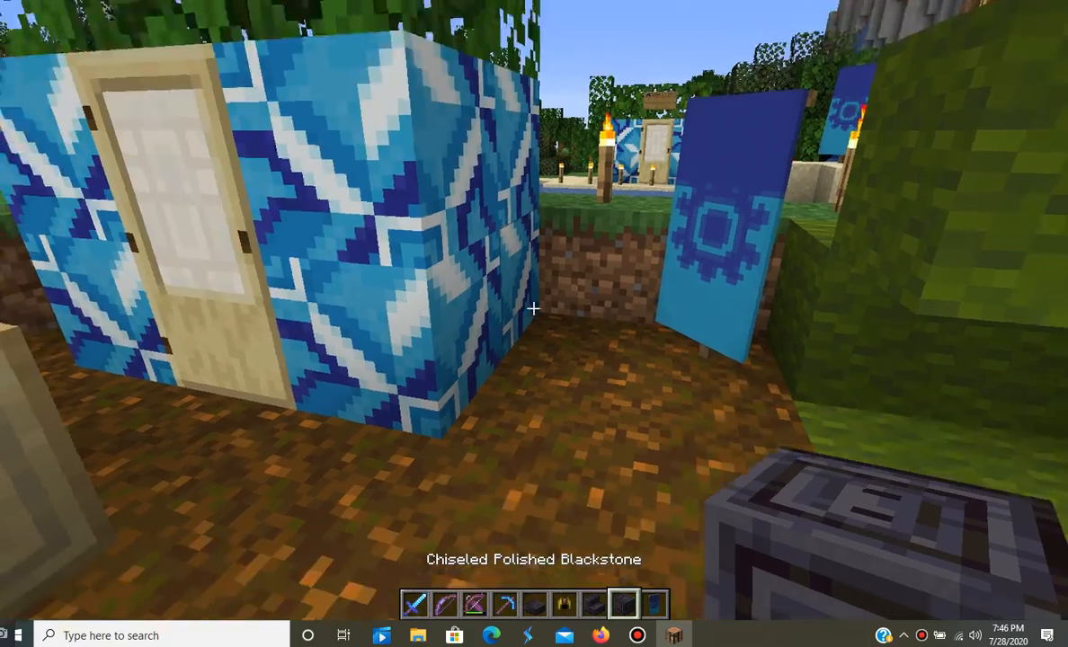
{"action": "mouse_move", "coordinate": [534, 309]}
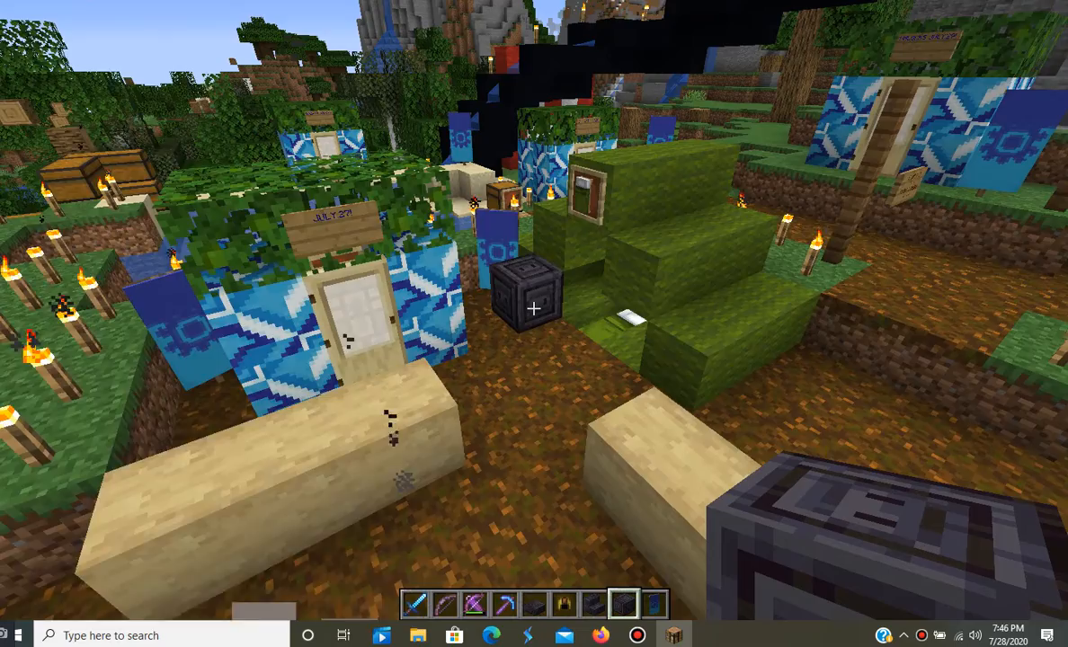
{"action": "mouse_move", "coordinate": [535, 324]}
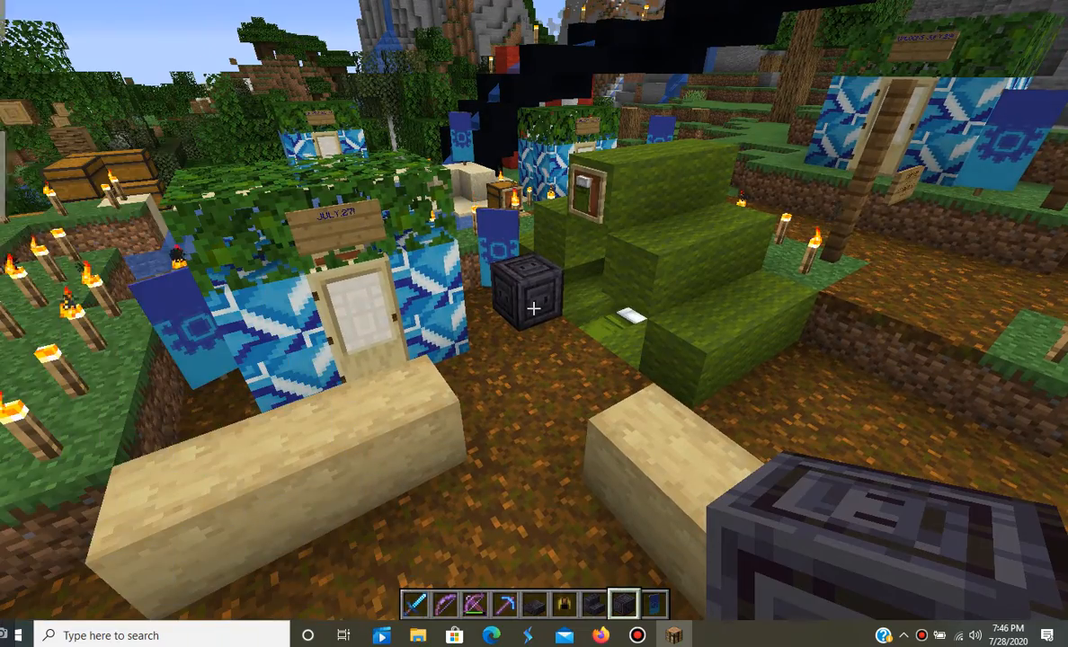
{"action": "mouse_move", "coordinate": [534, 309]}
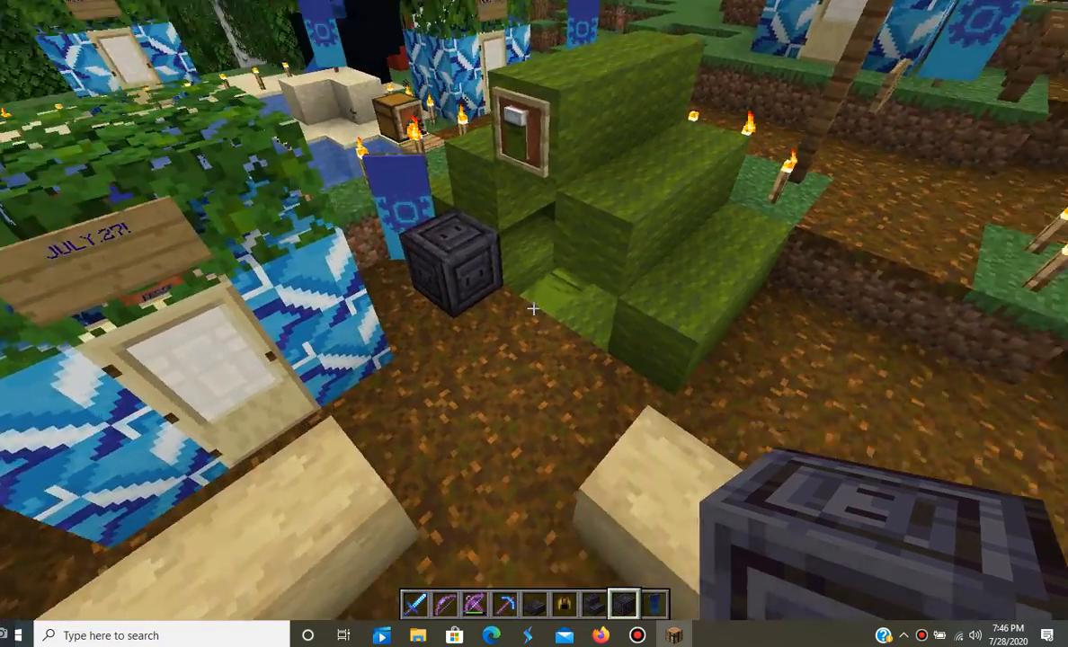
{"action": "mouse_move", "coordinate": [534, 310]}
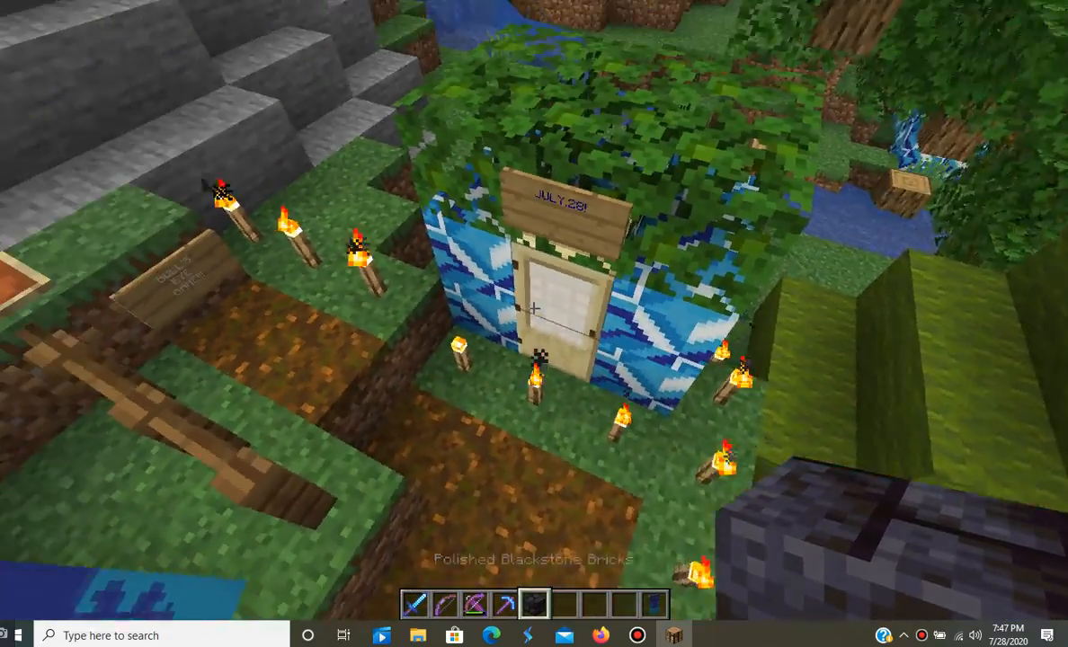
{"action": "mouse_move", "coordinate": [534, 323]}
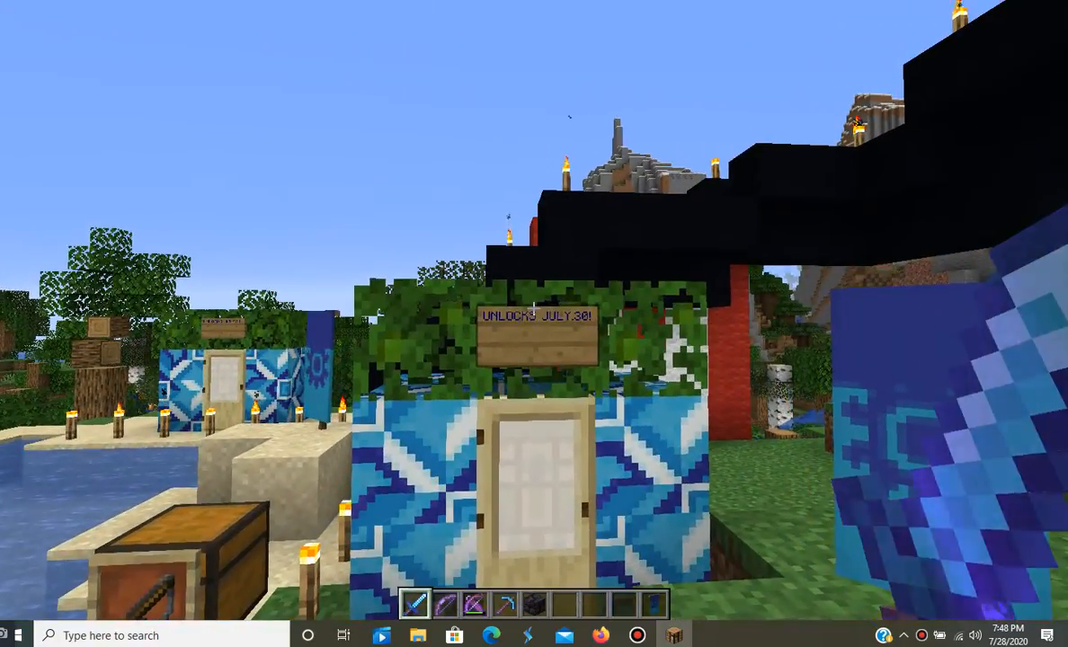
{"action": "mouse_move", "coordinate": [534, 309]}
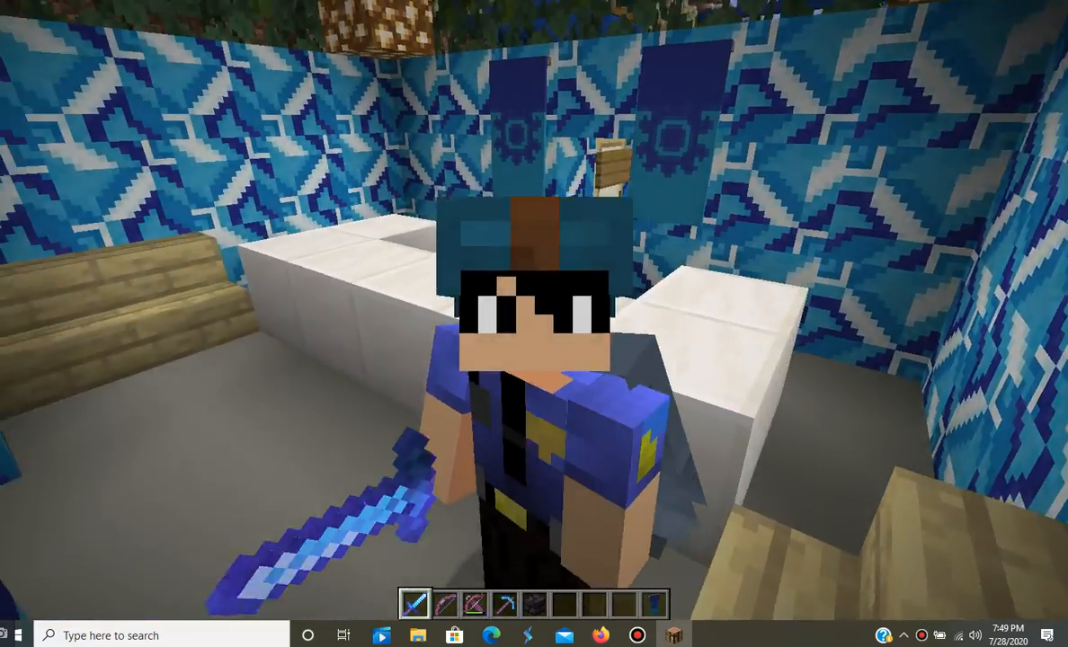
{"action": "mouse_move", "coordinate": [534, 309]}
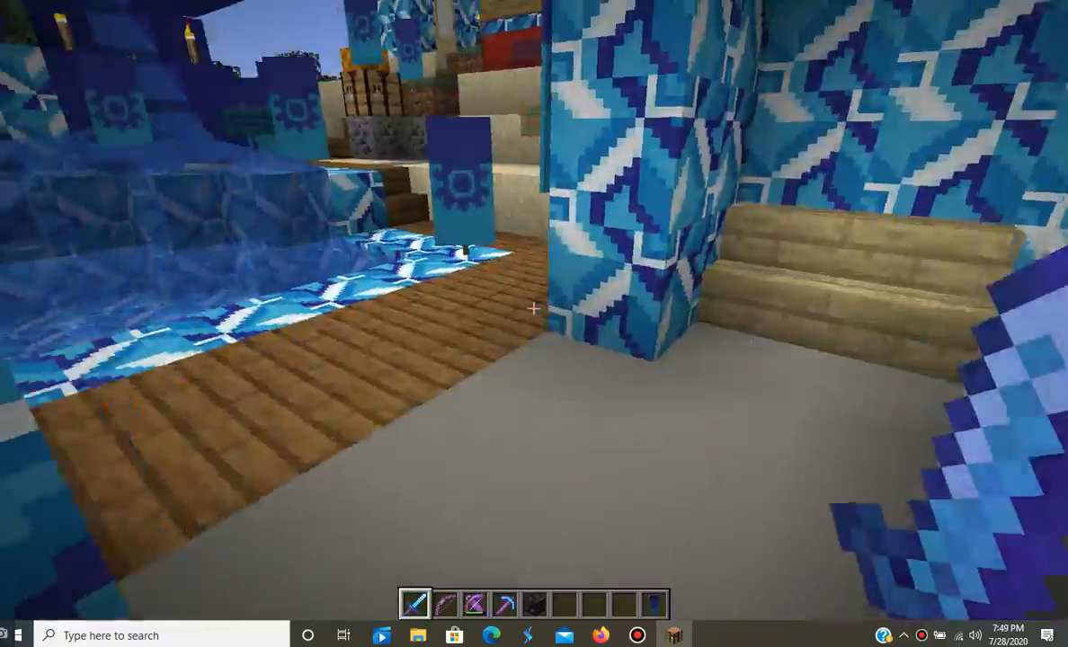